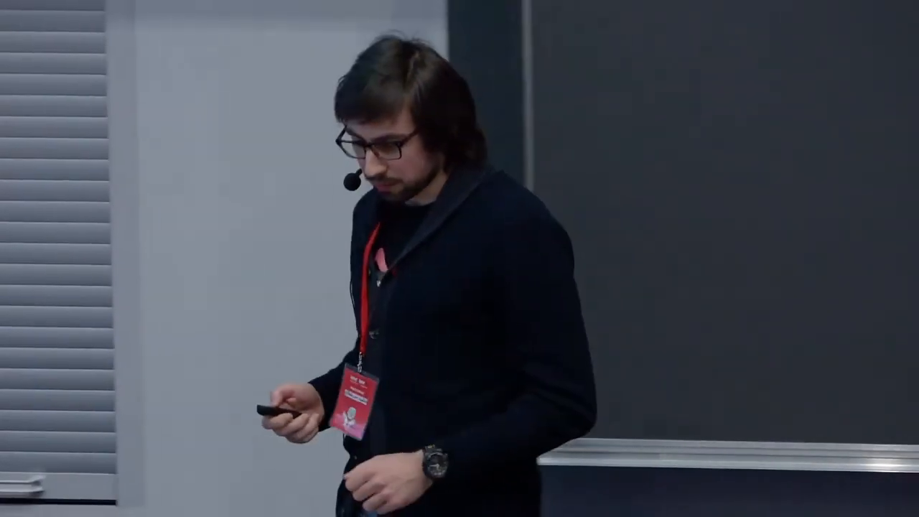
key(Right)
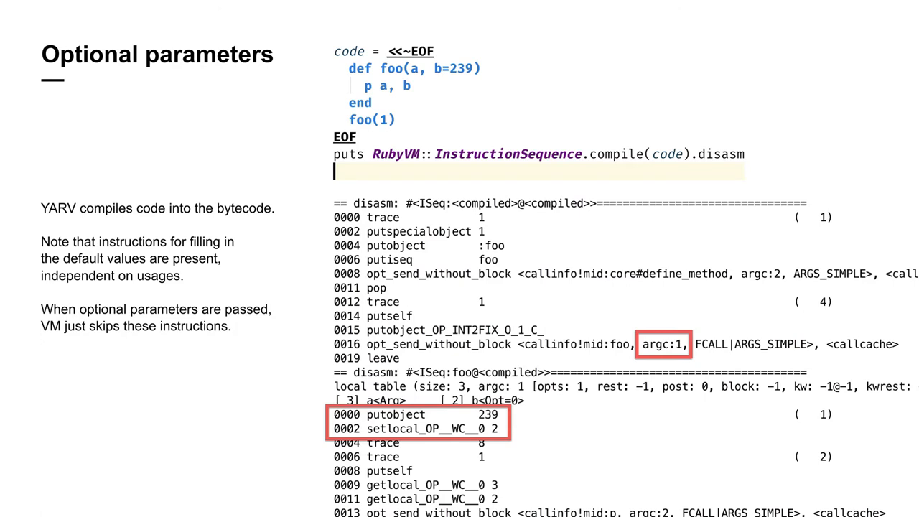